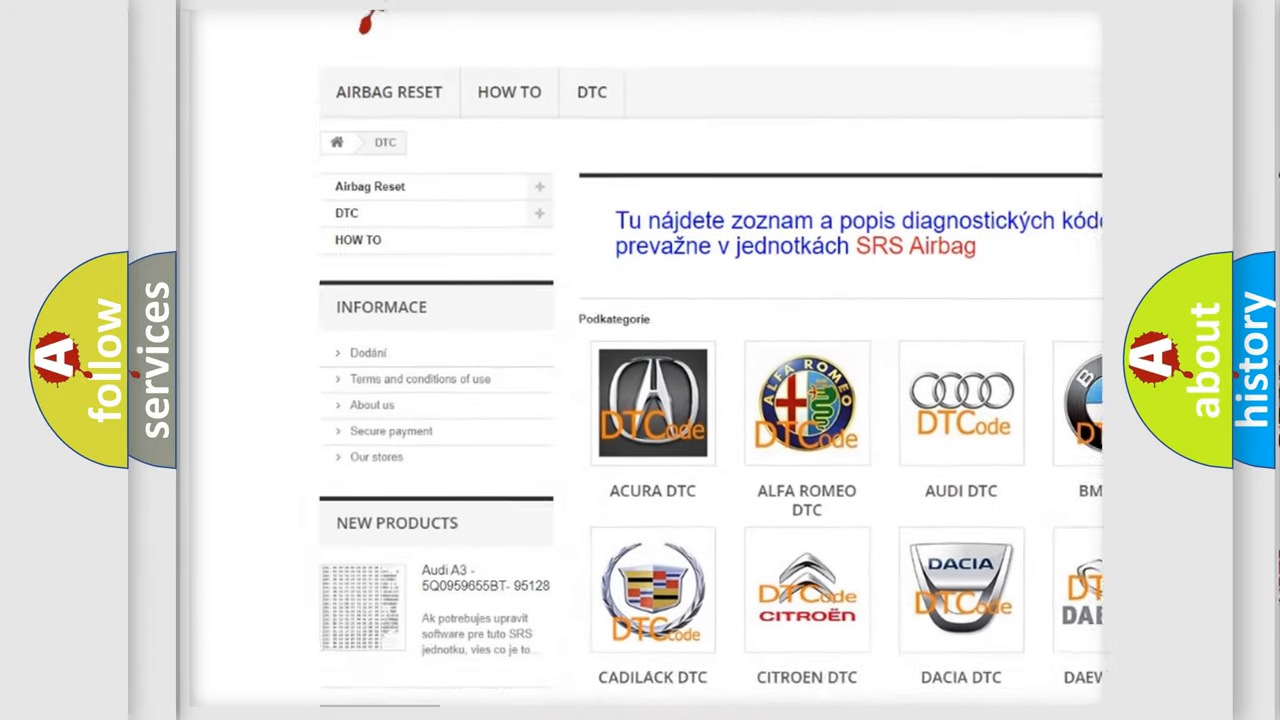
pyautogui.scroll(-3)
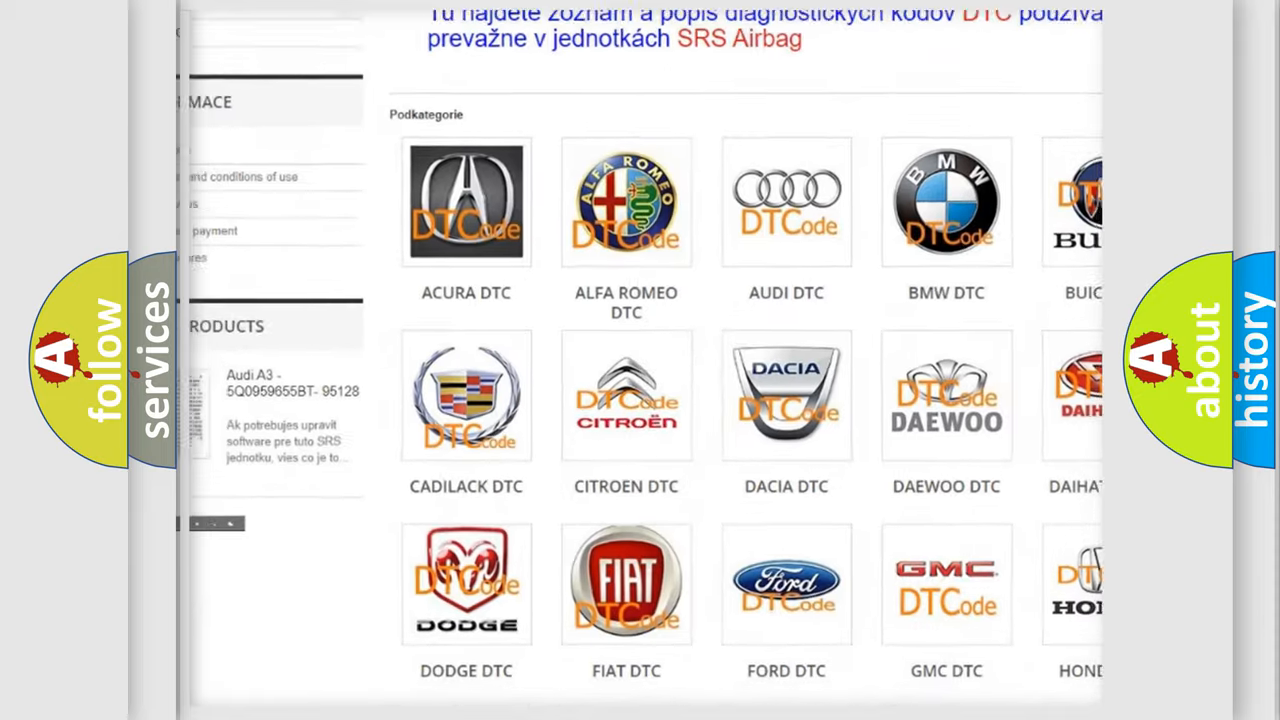
pyautogui.scroll(-3)
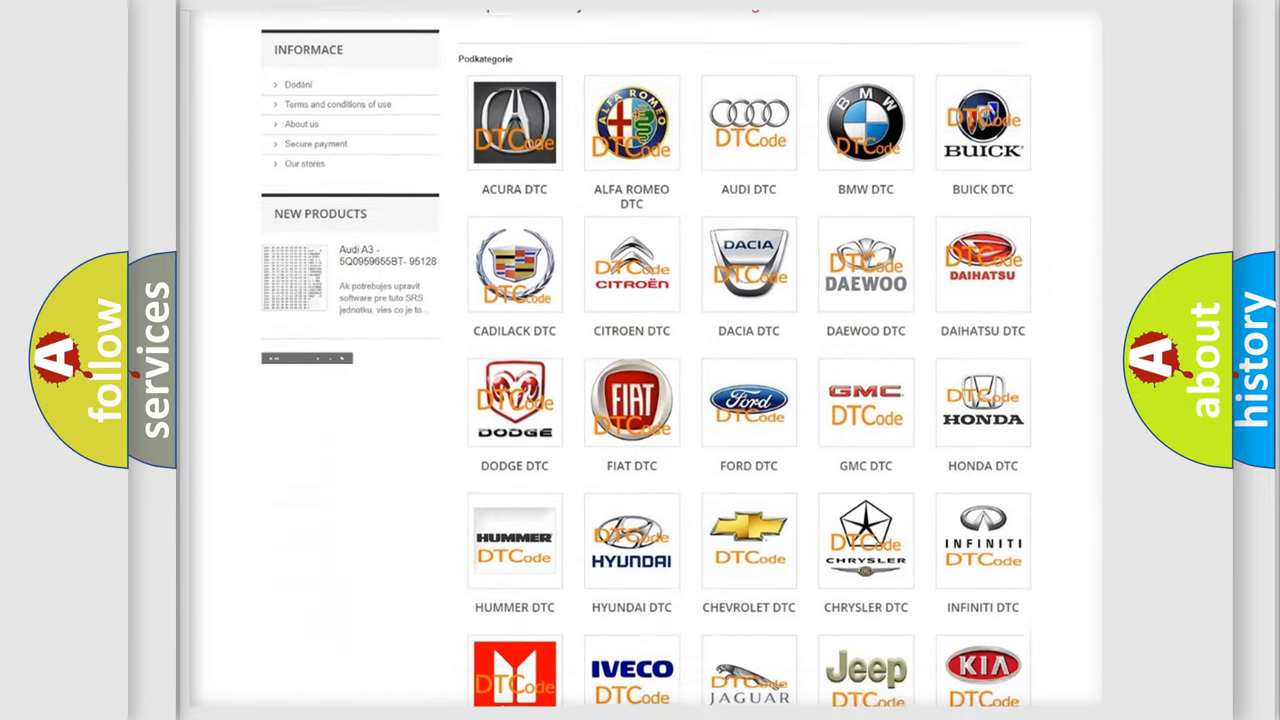
pyautogui.scroll(-3)
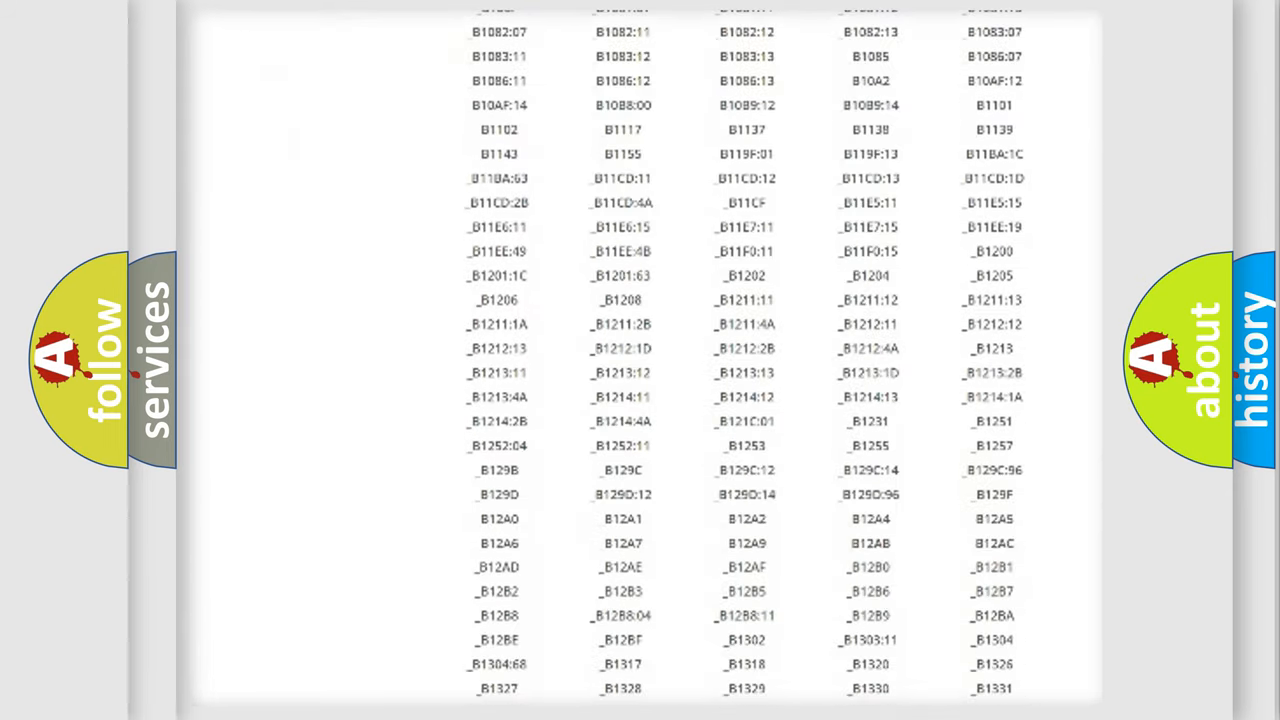
pyautogui.scroll(-3)
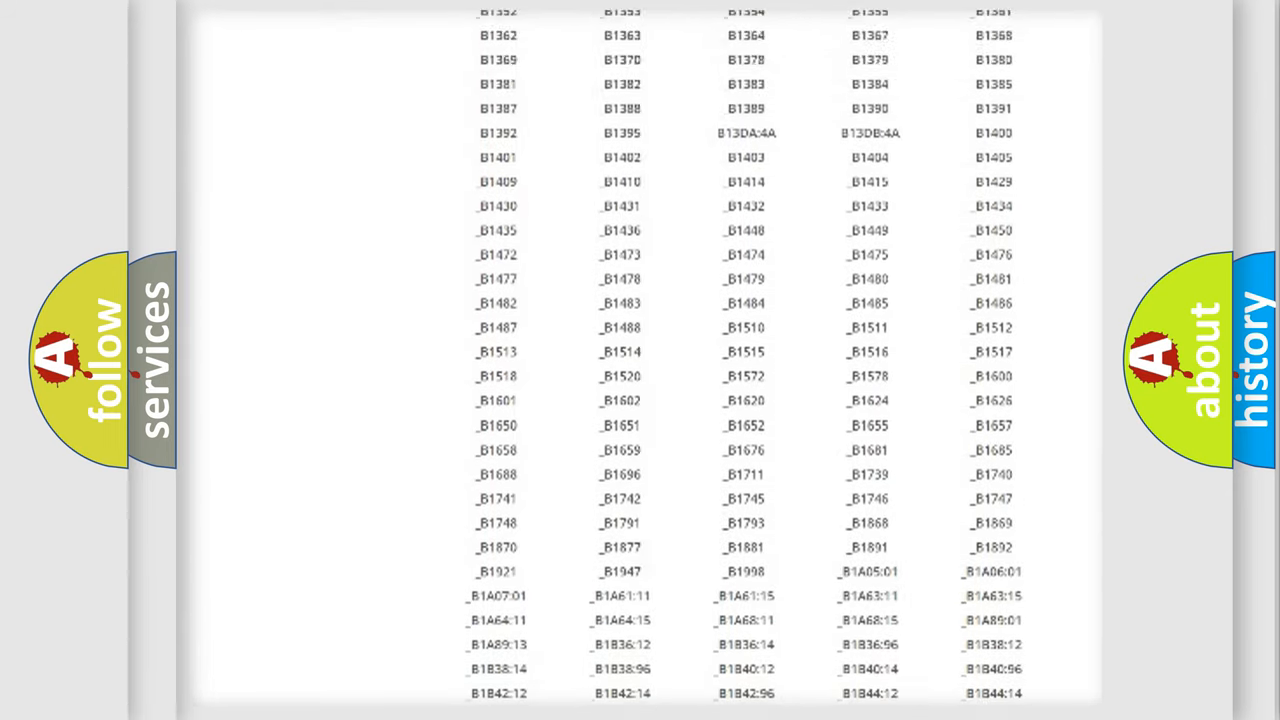